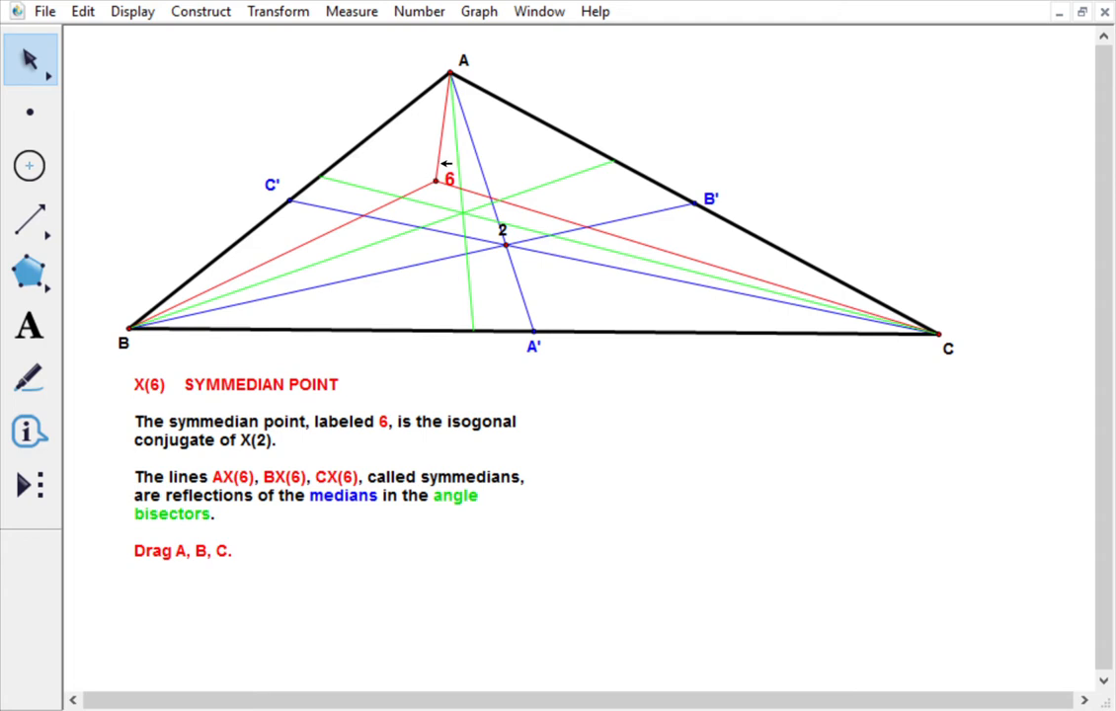
mouse_move(913, 344)
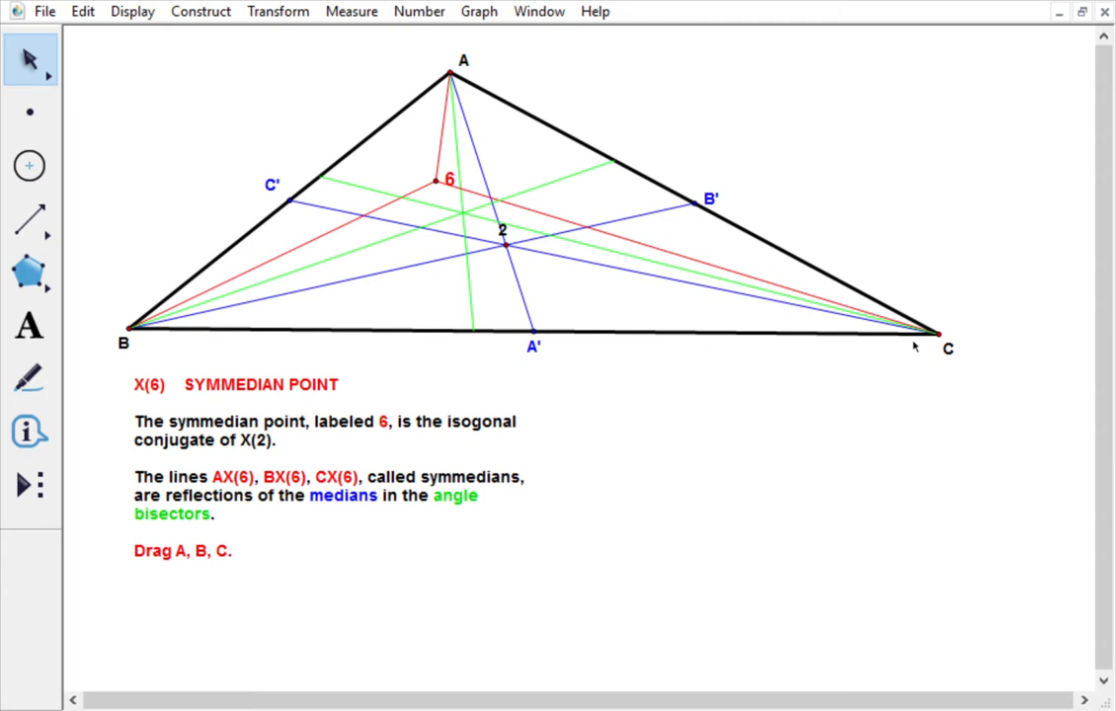
mouse_move(375, 103)
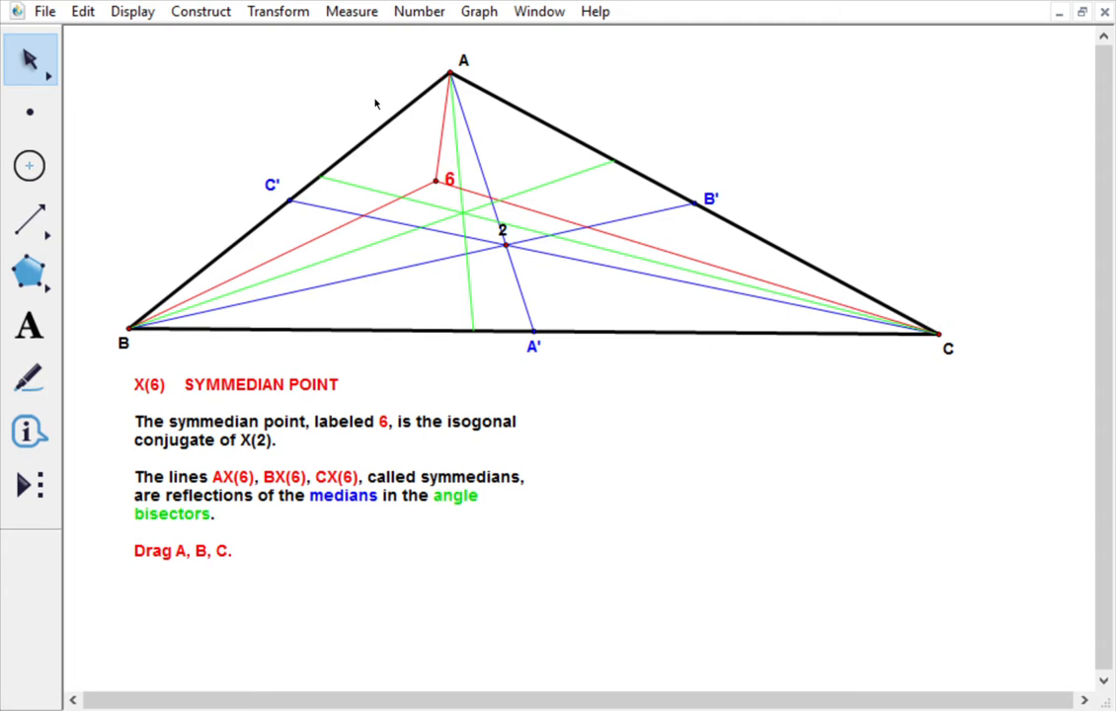
mouse_move(601, 367)
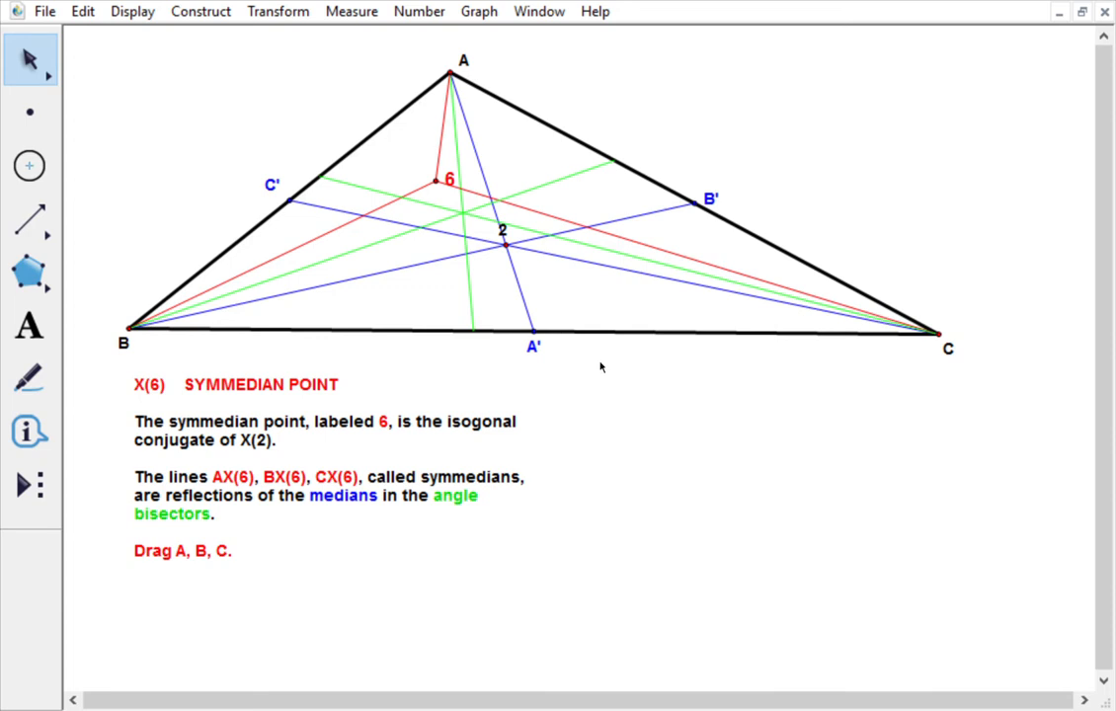
mouse_move(603, 405)
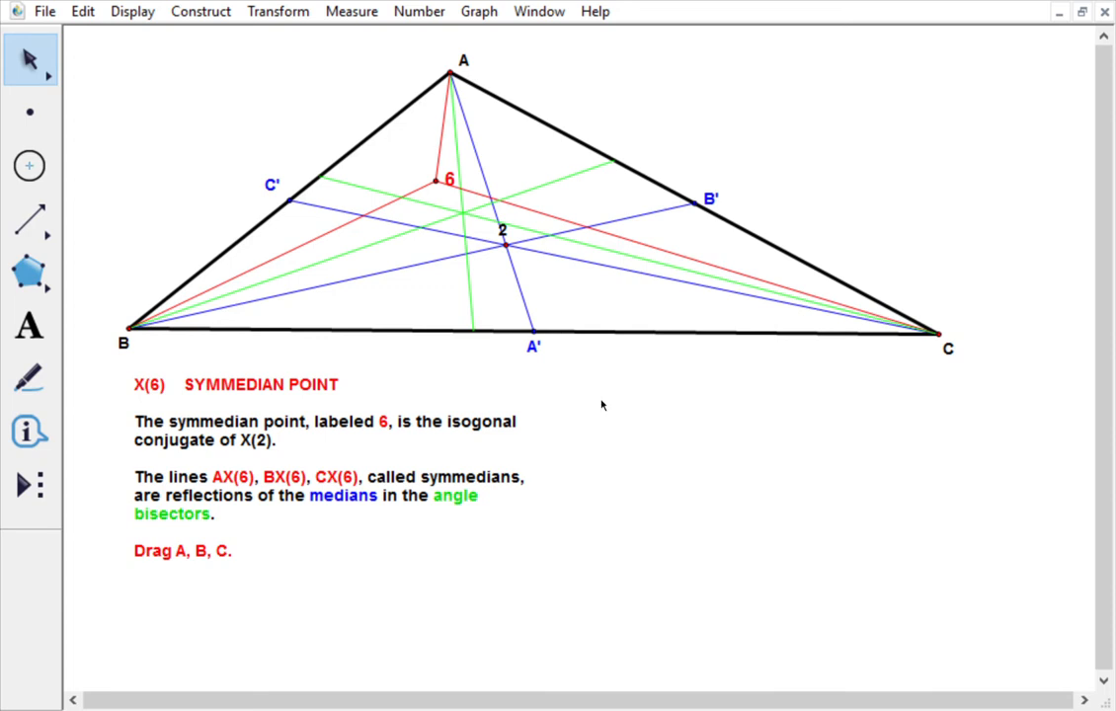
mouse_move(546, 320)
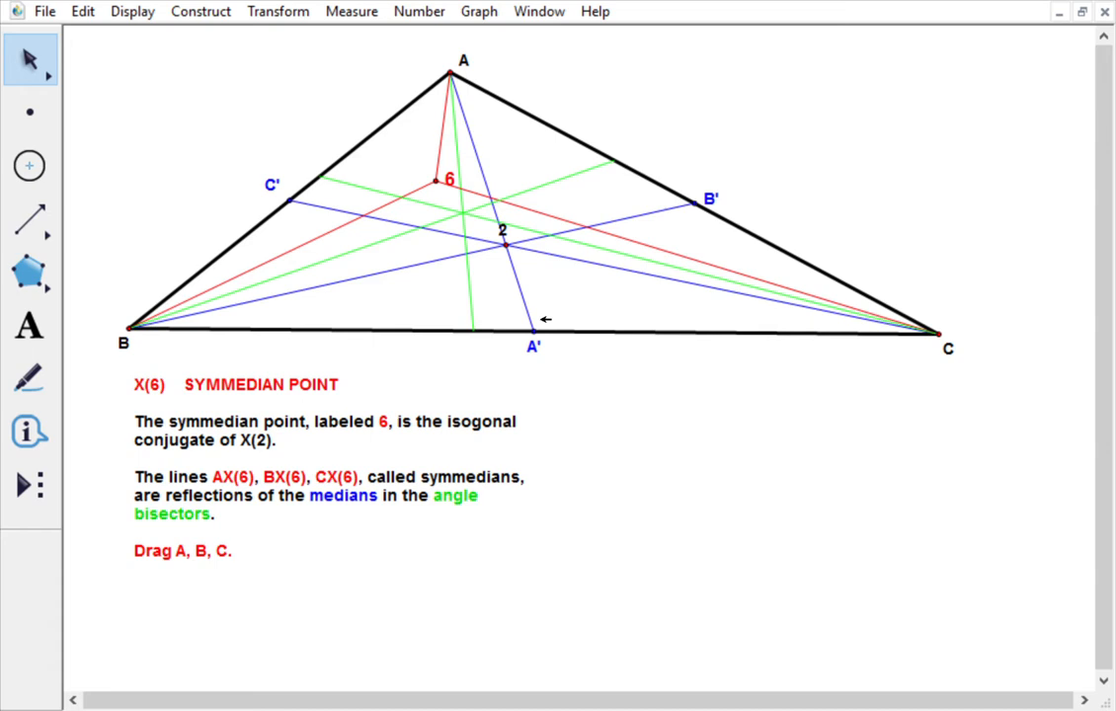
mouse_move(444, 162)
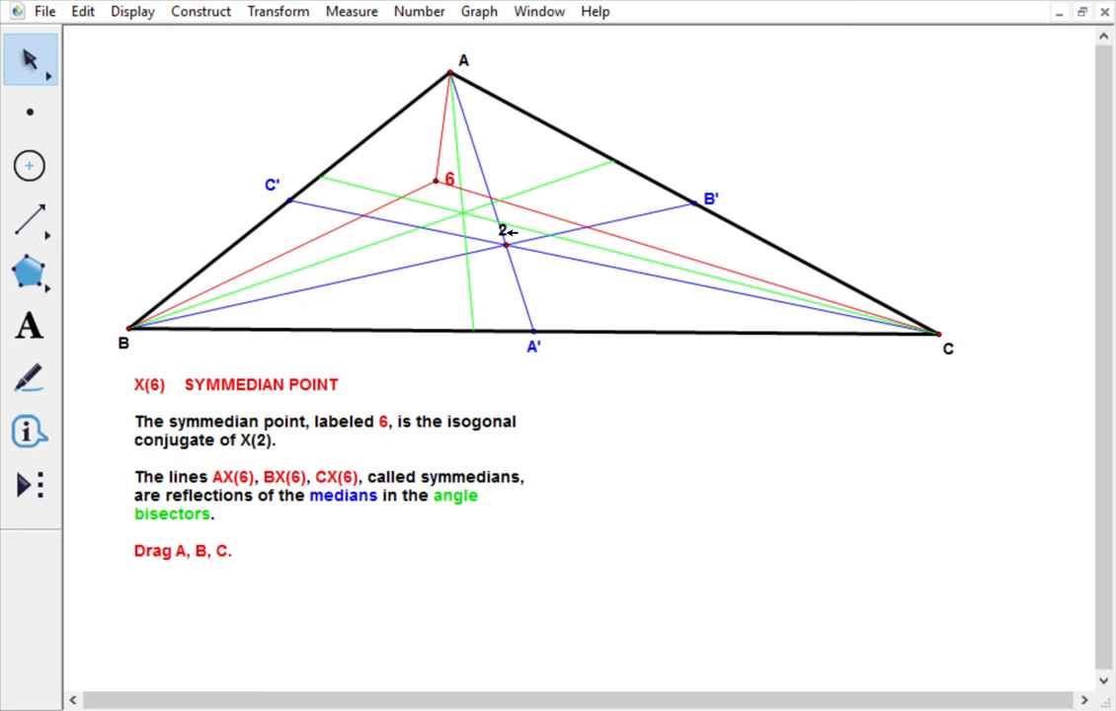
mouse_move(533, 158)
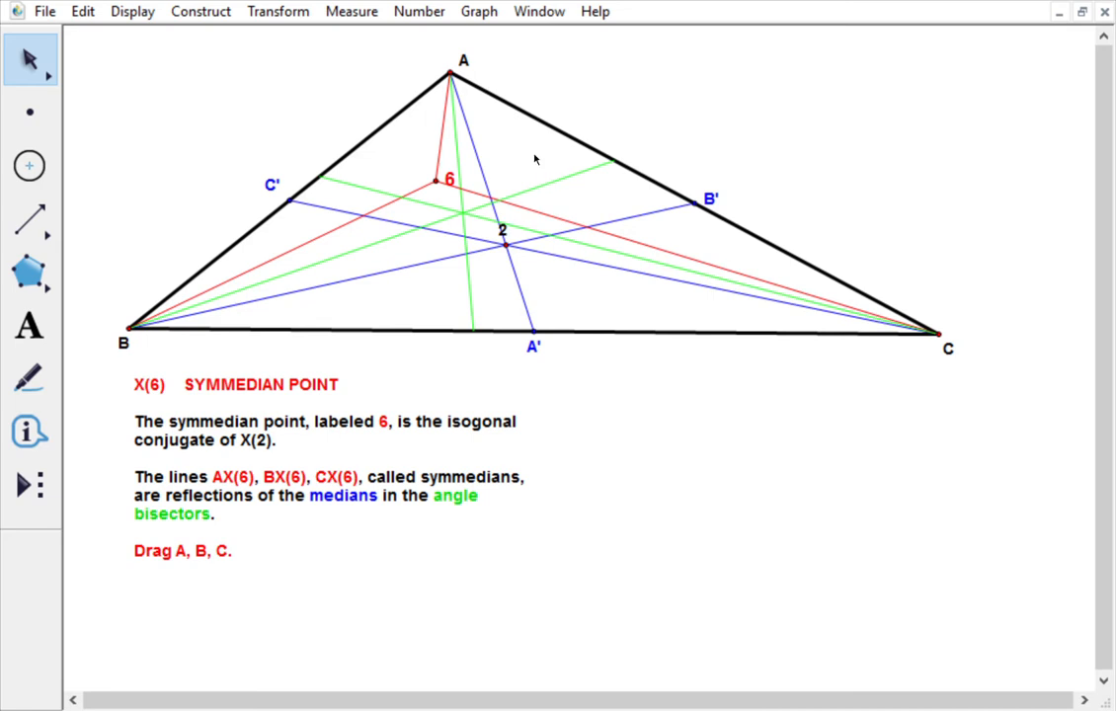
mouse_move(525, 146)
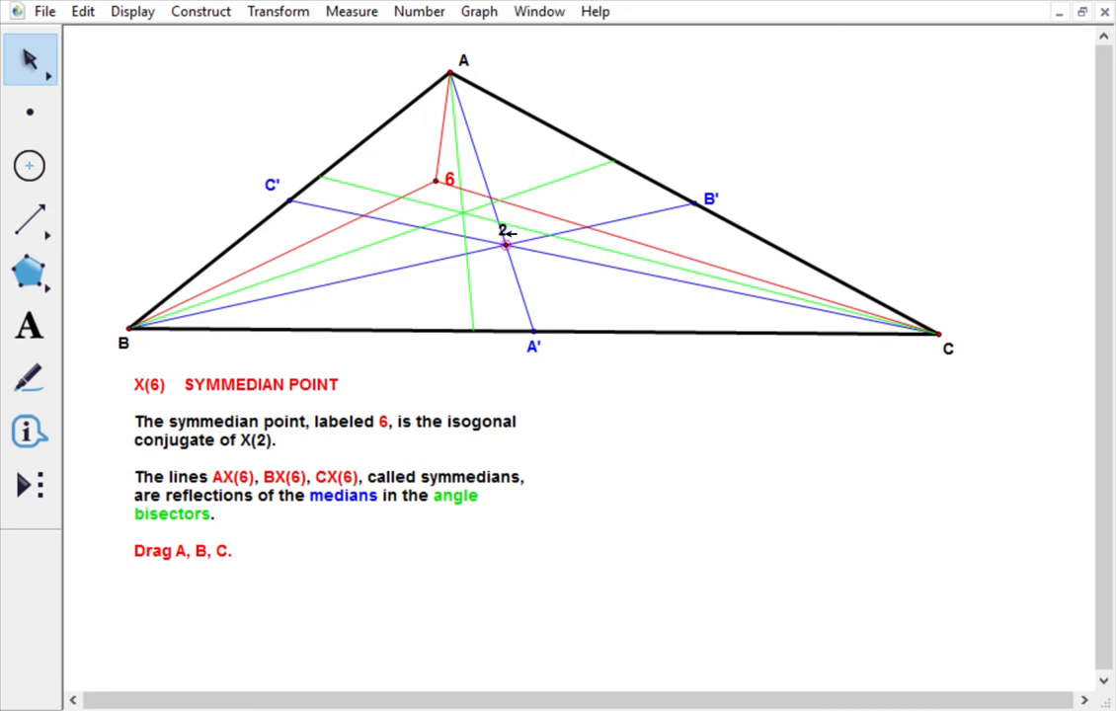
mouse_move(533, 249)
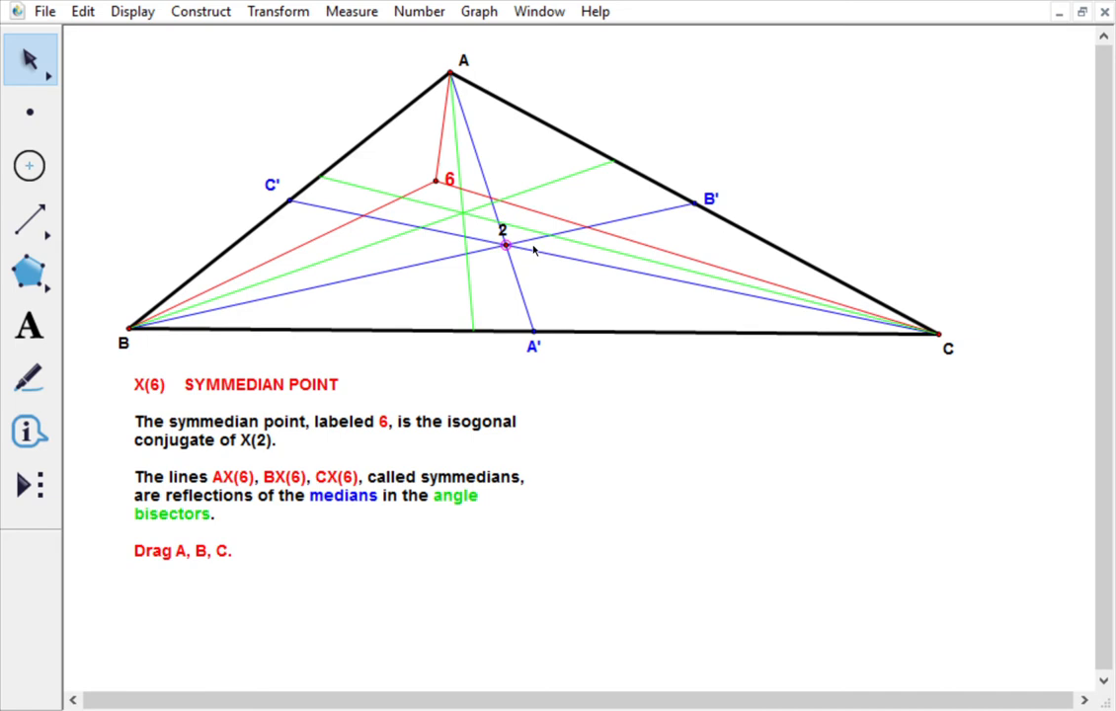
mouse_move(593, 261)
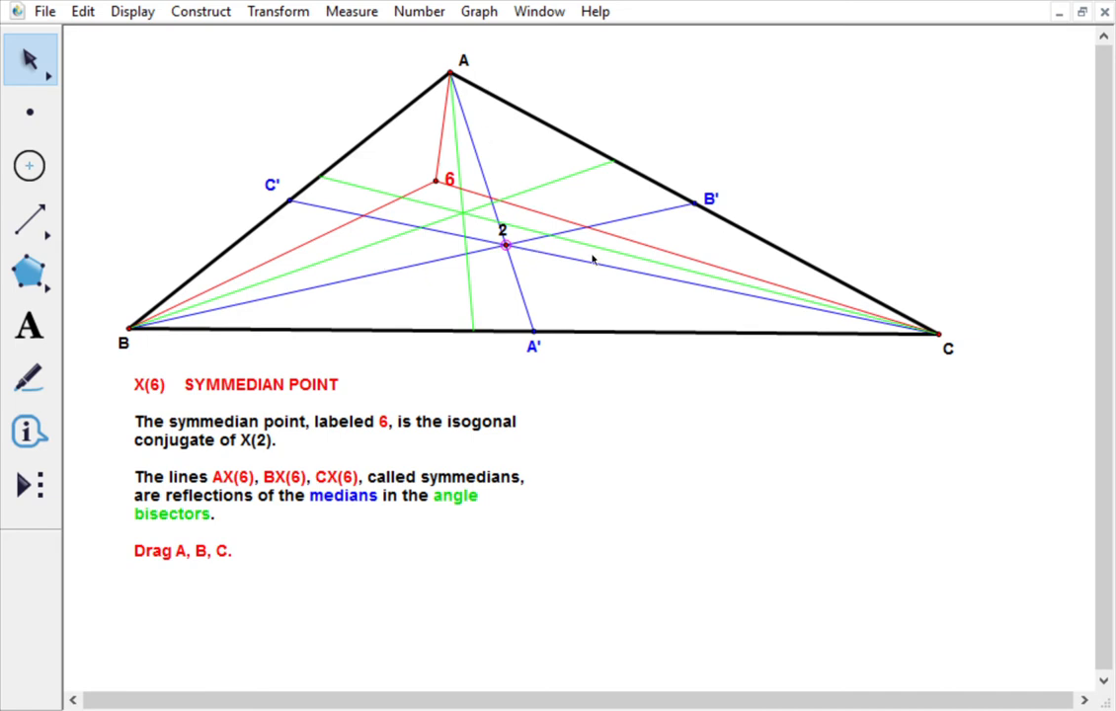
mouse_move(415, 208)
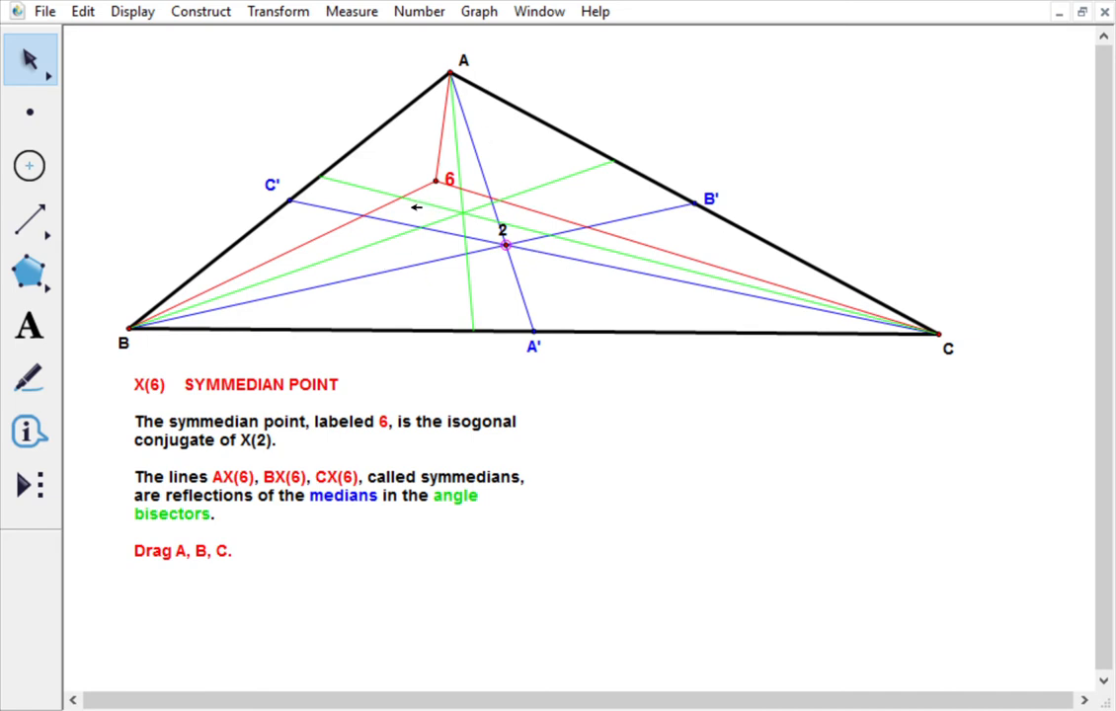
mouse_move(471, 200)
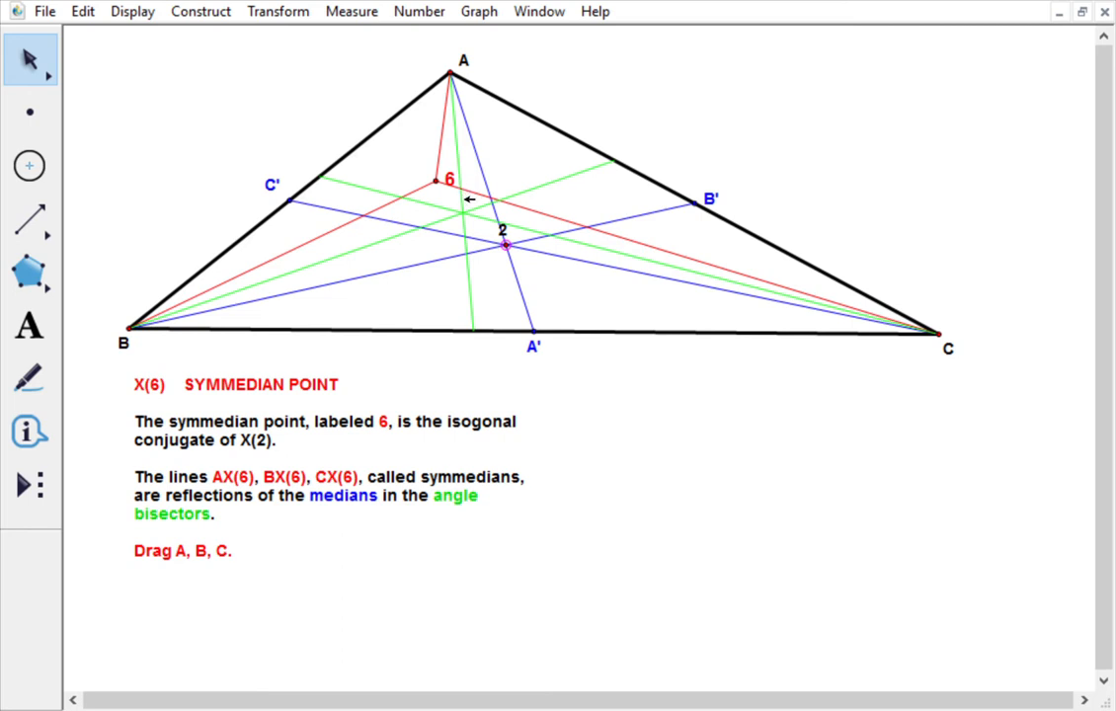
Place the incenter point I at the angle-bisector intersection inside triangle ABC
left_click(462, 214)
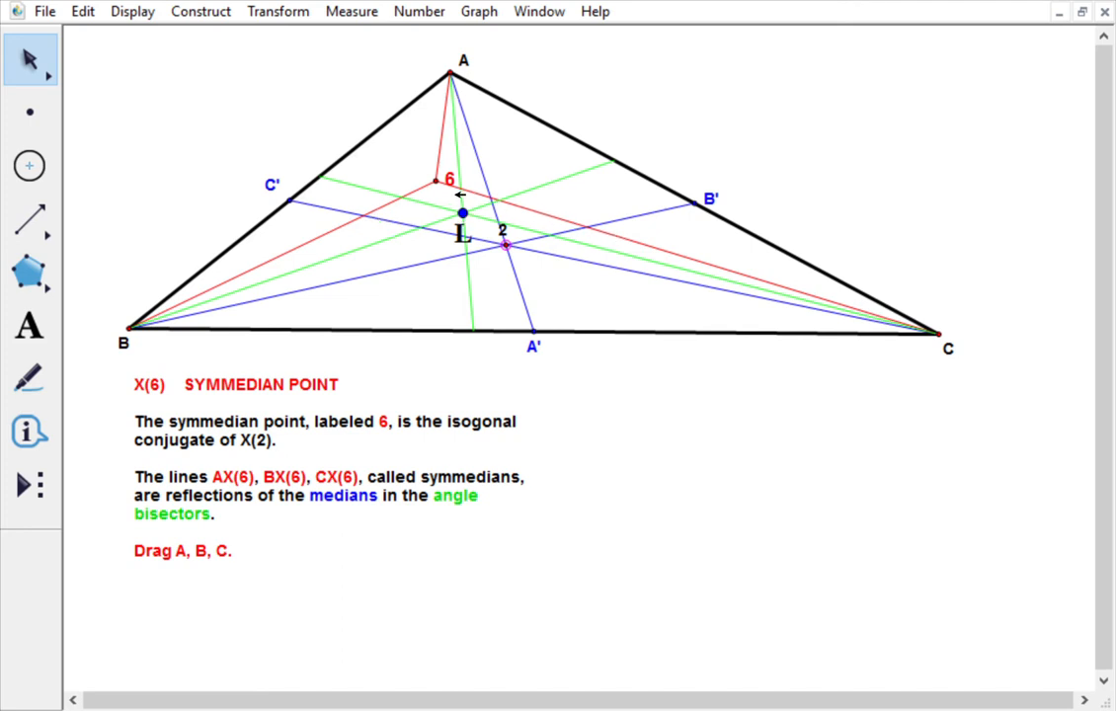
mouse_move(490, 145)
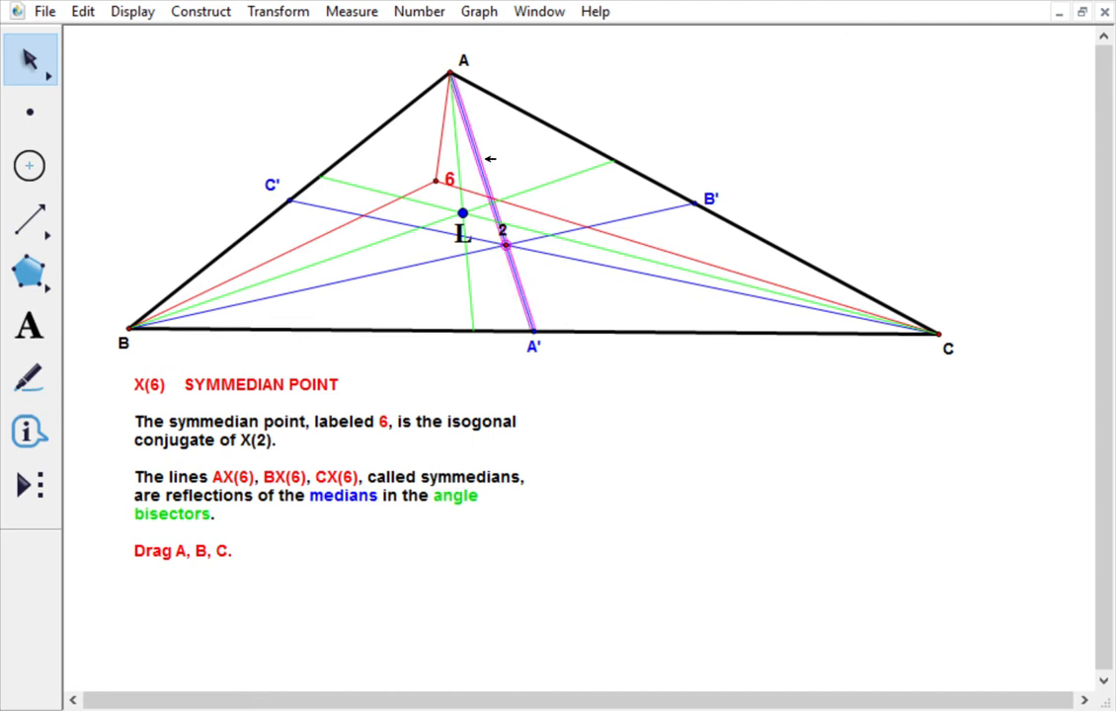
mouse_move(463, 150)
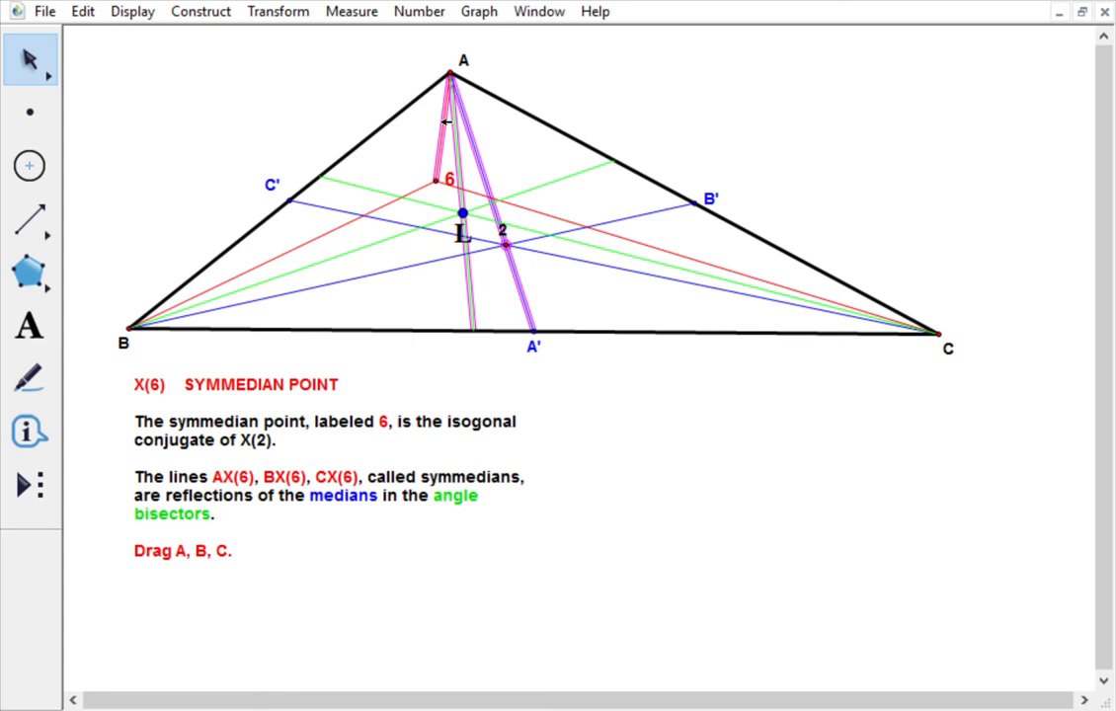
mouse_move(467, 123)
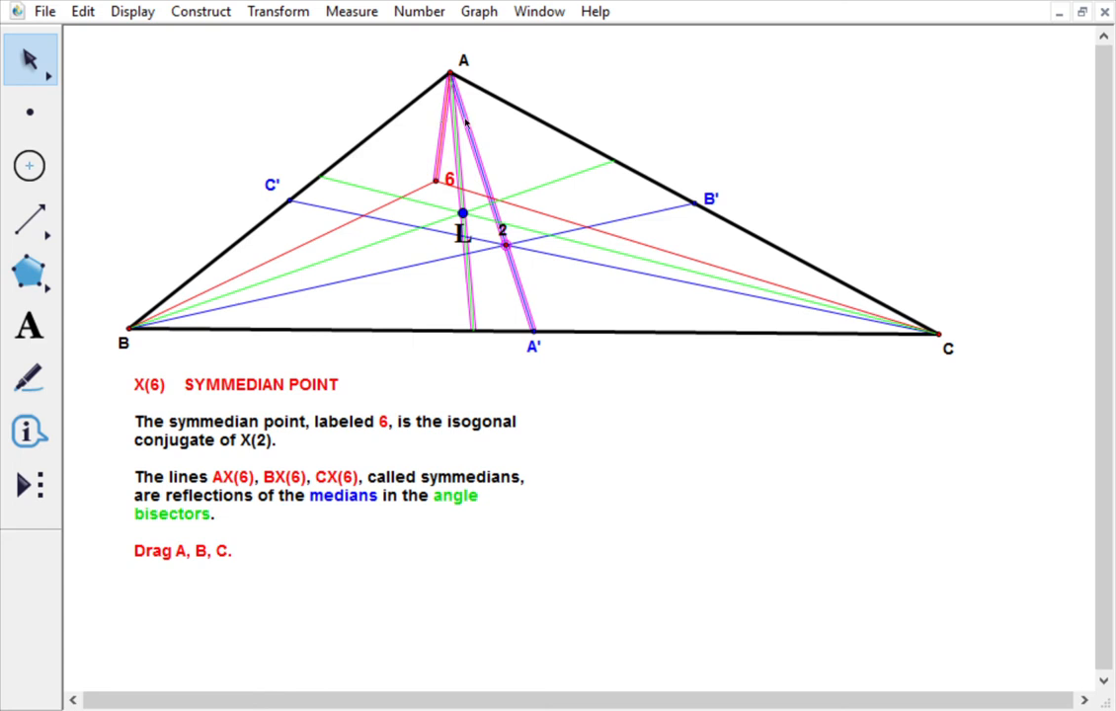
mouse_move(471, 126)
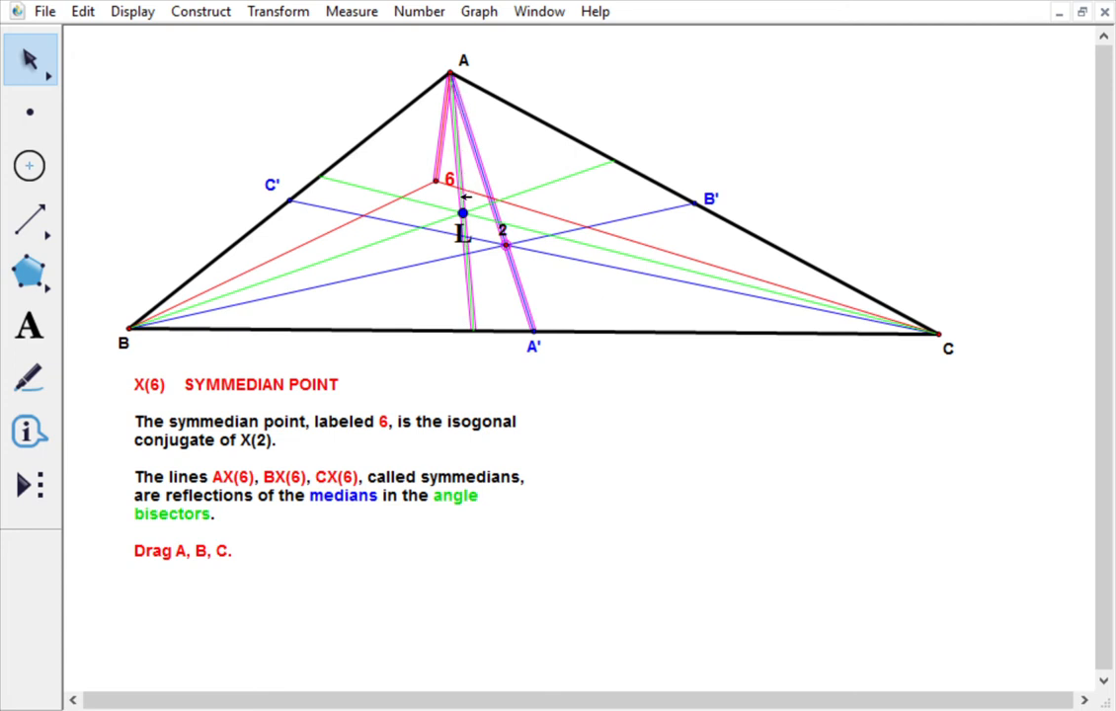
mouse_move(490, 158)
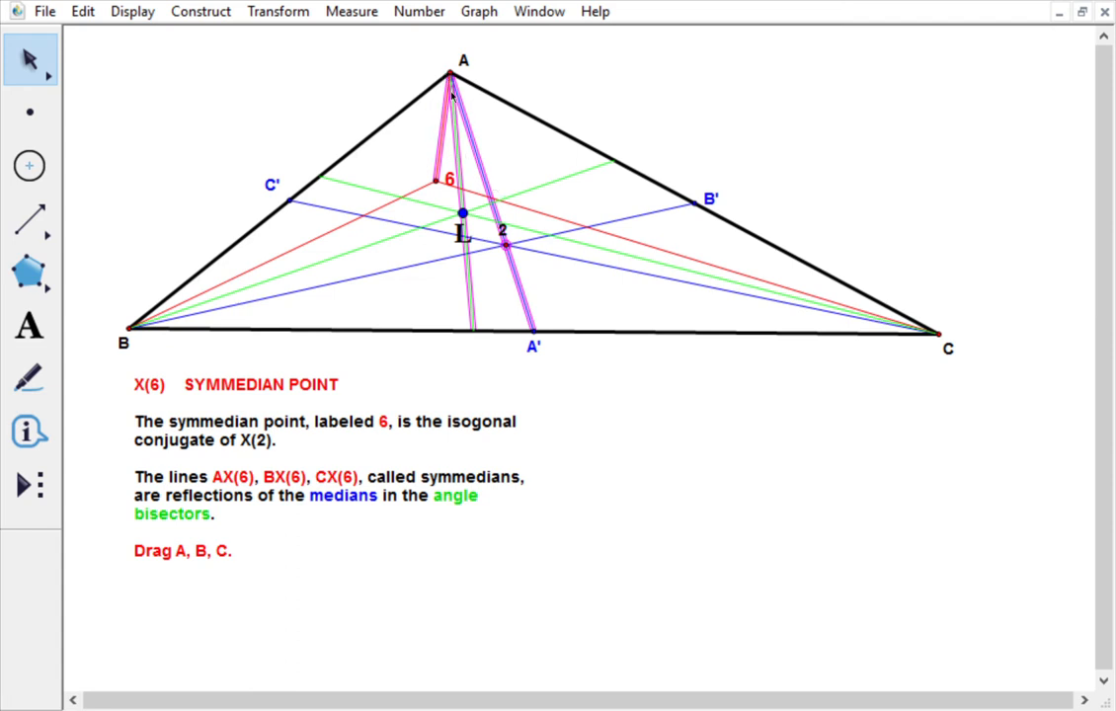
mouse_move(569, 164)
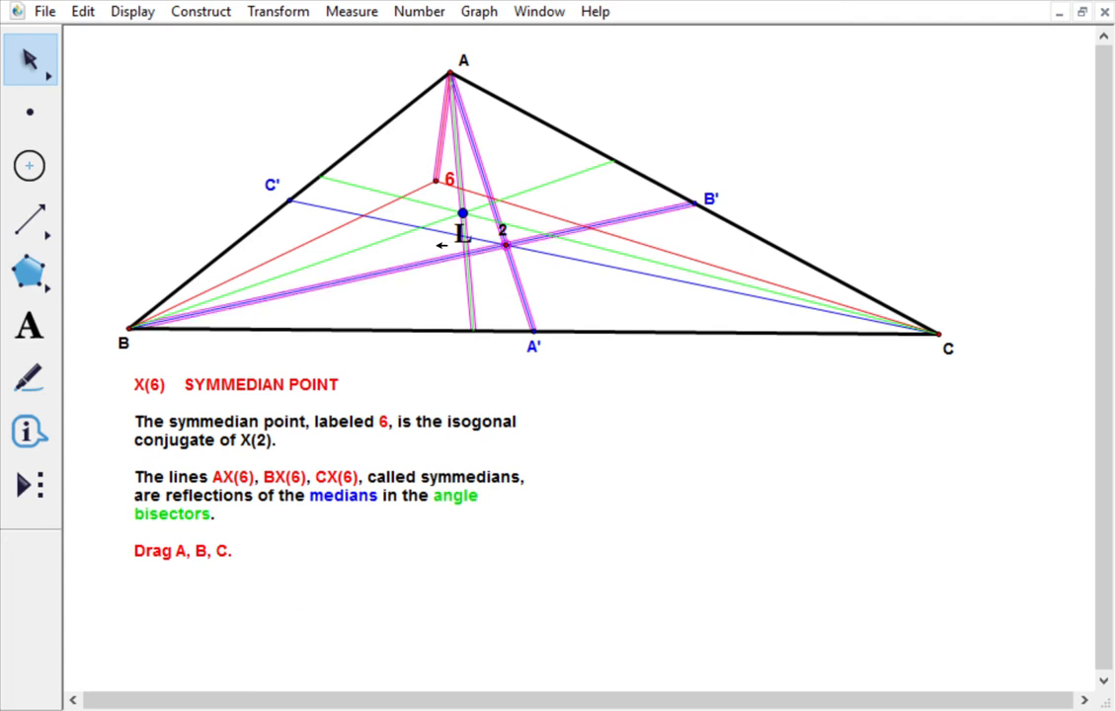
mouse_move(388, 222)
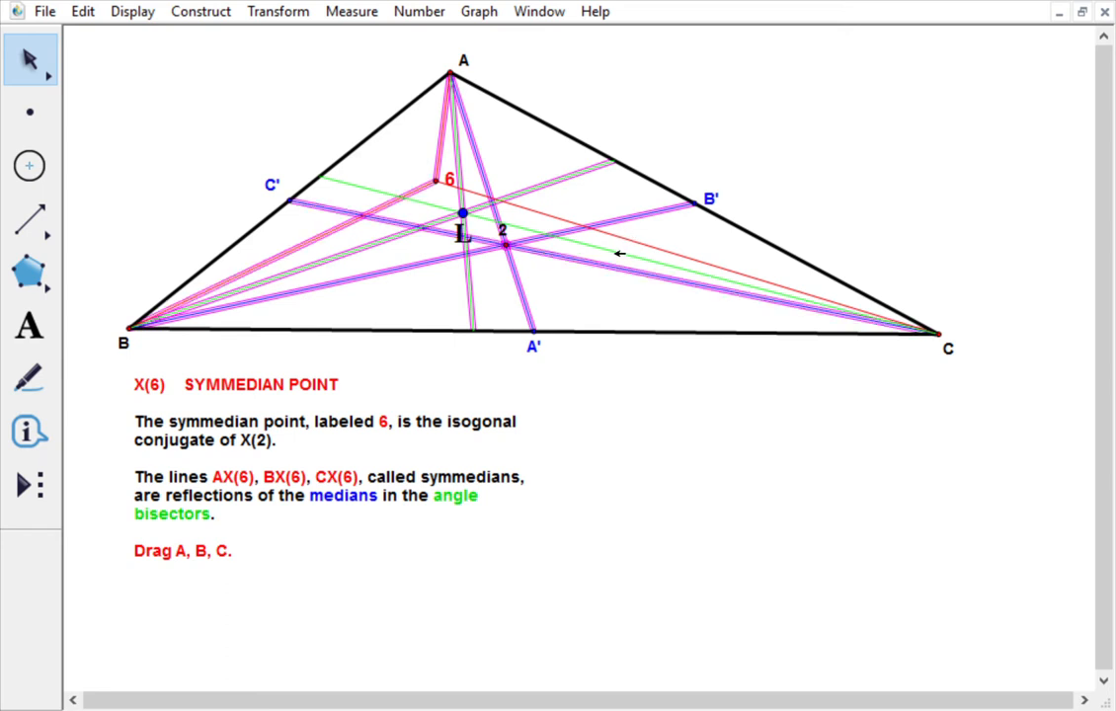
mouse_move(640, 245)
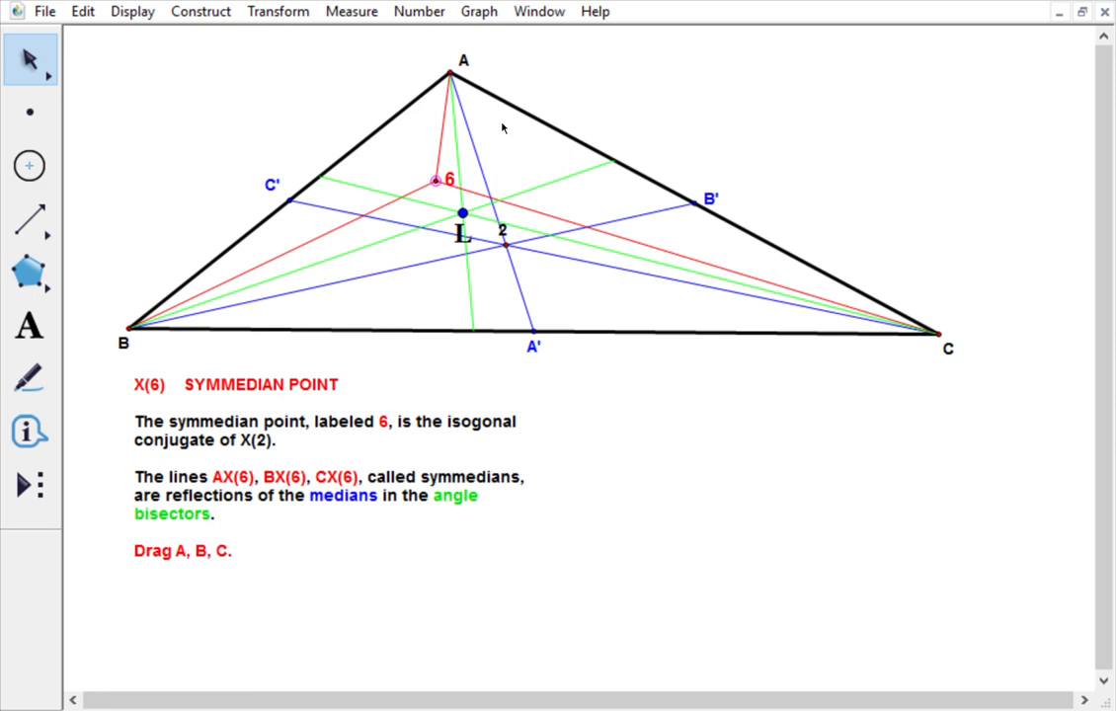
mouse_move(510, 126)
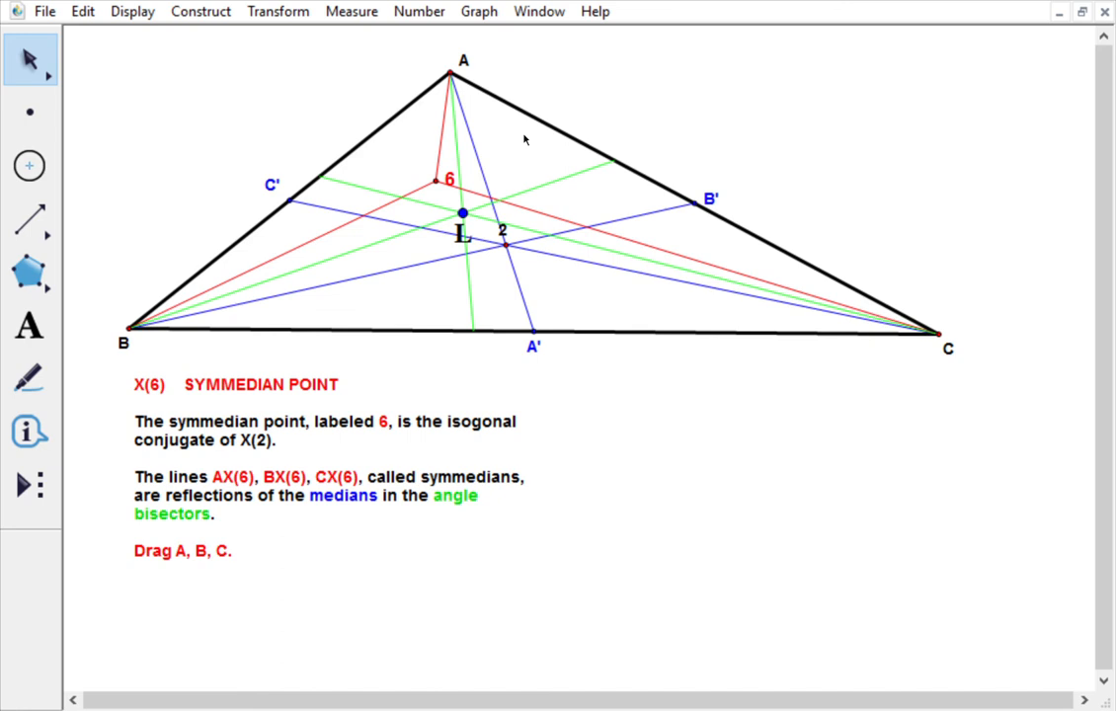
mouse_move(553, 186)
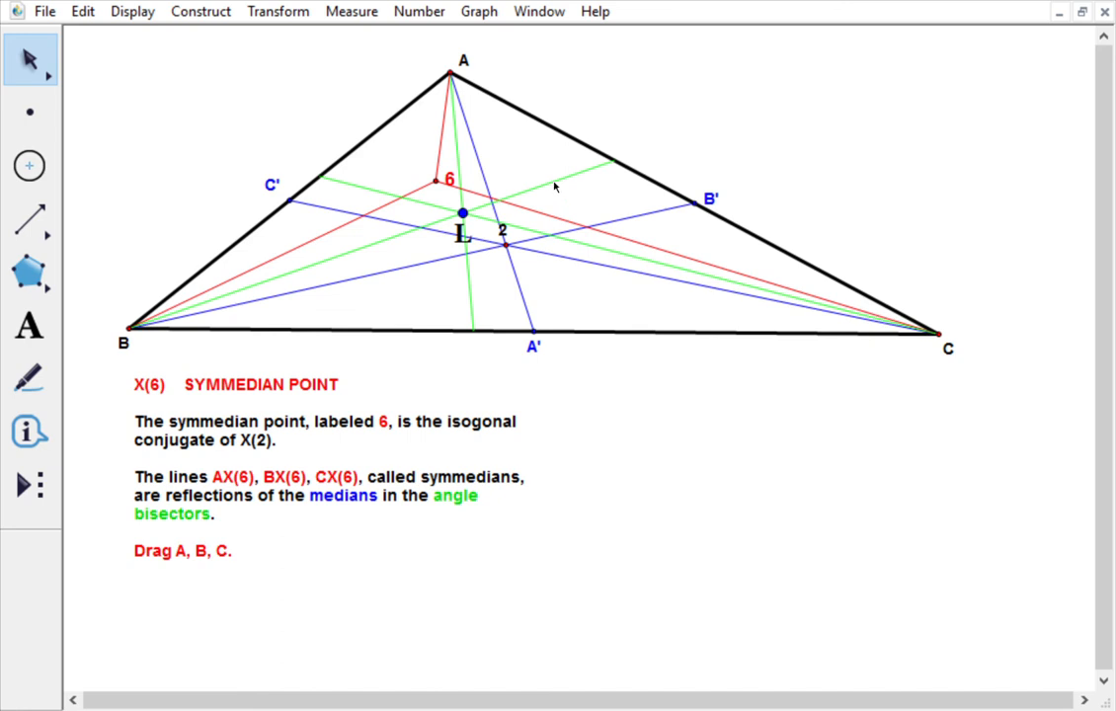
mouse_move(513, 233)
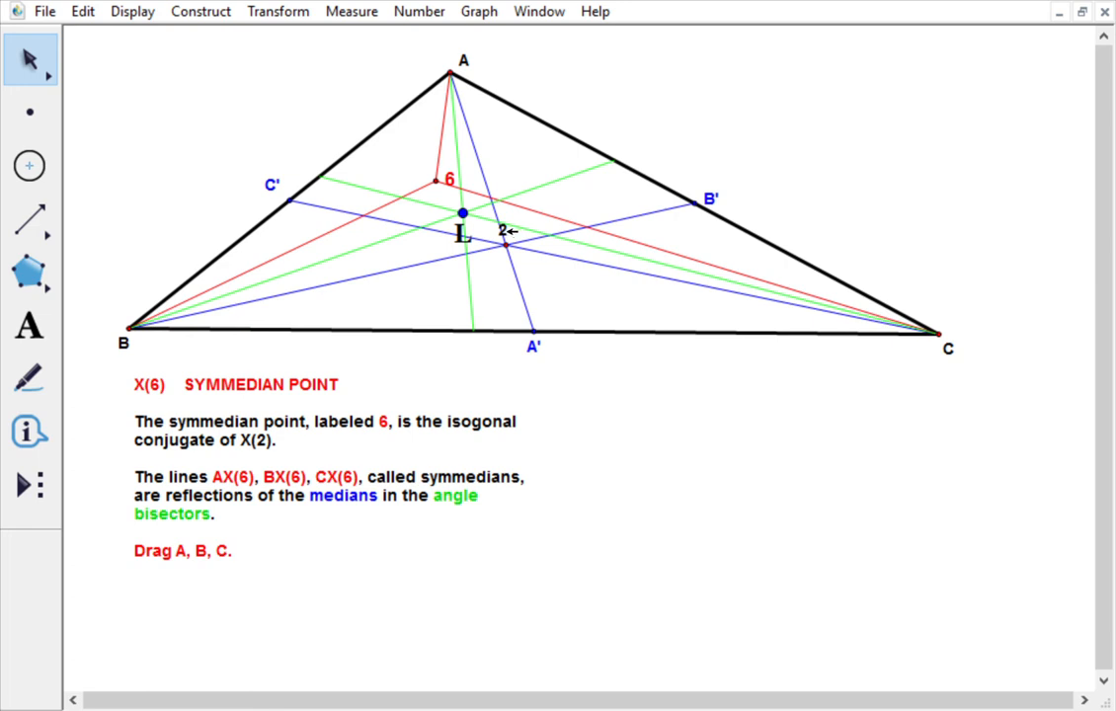
mouse_move(569, 261)
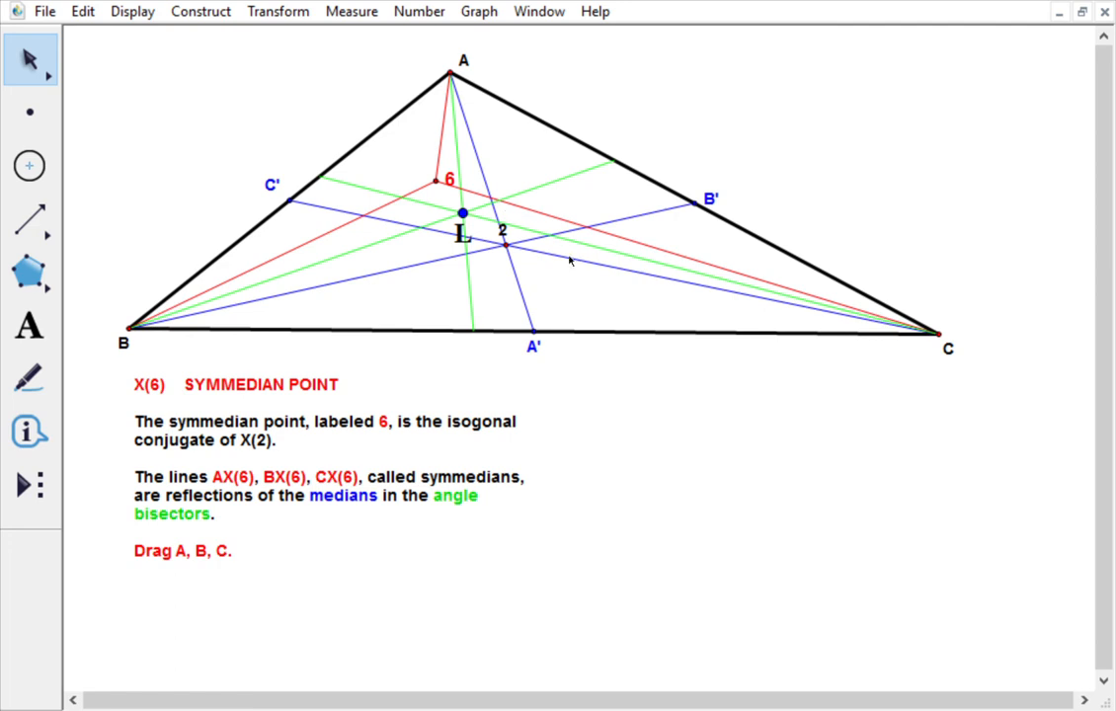
mouse_move(577, 255)
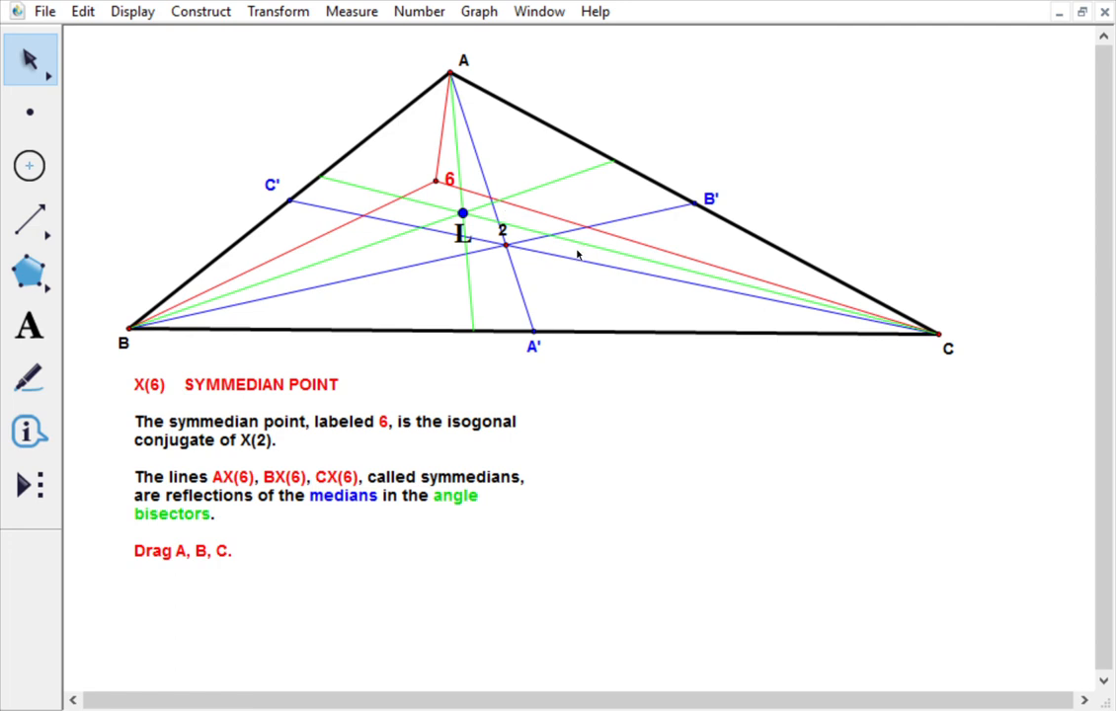
mouse_move(834, 285)
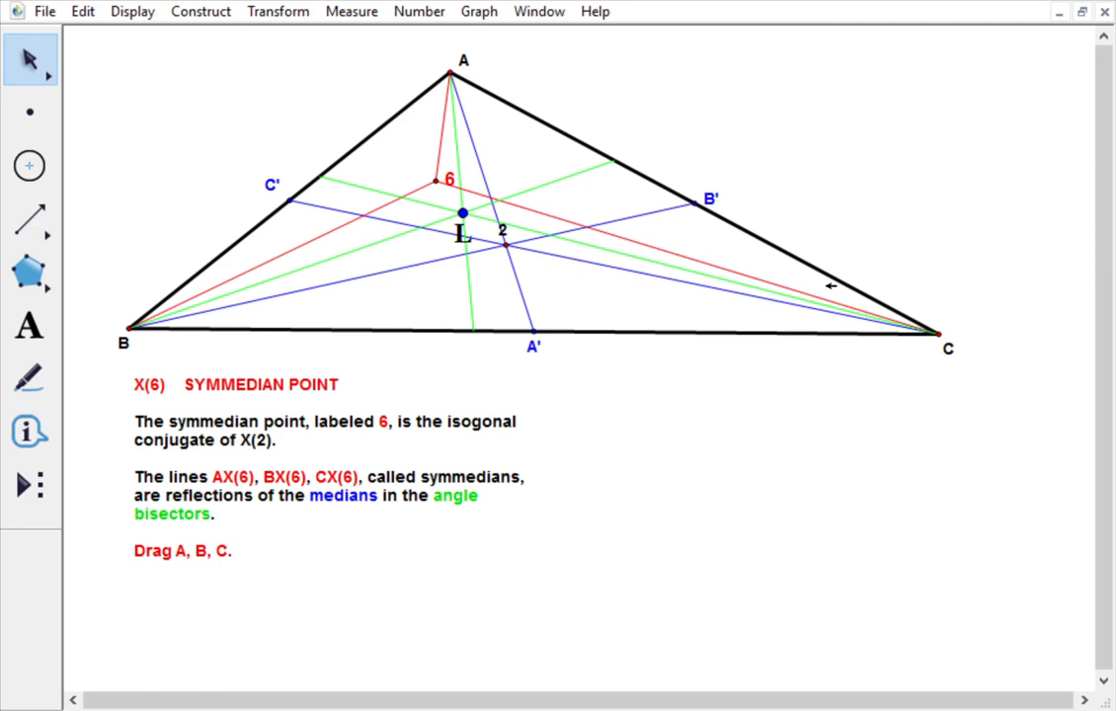
mouse_move(569, 255)
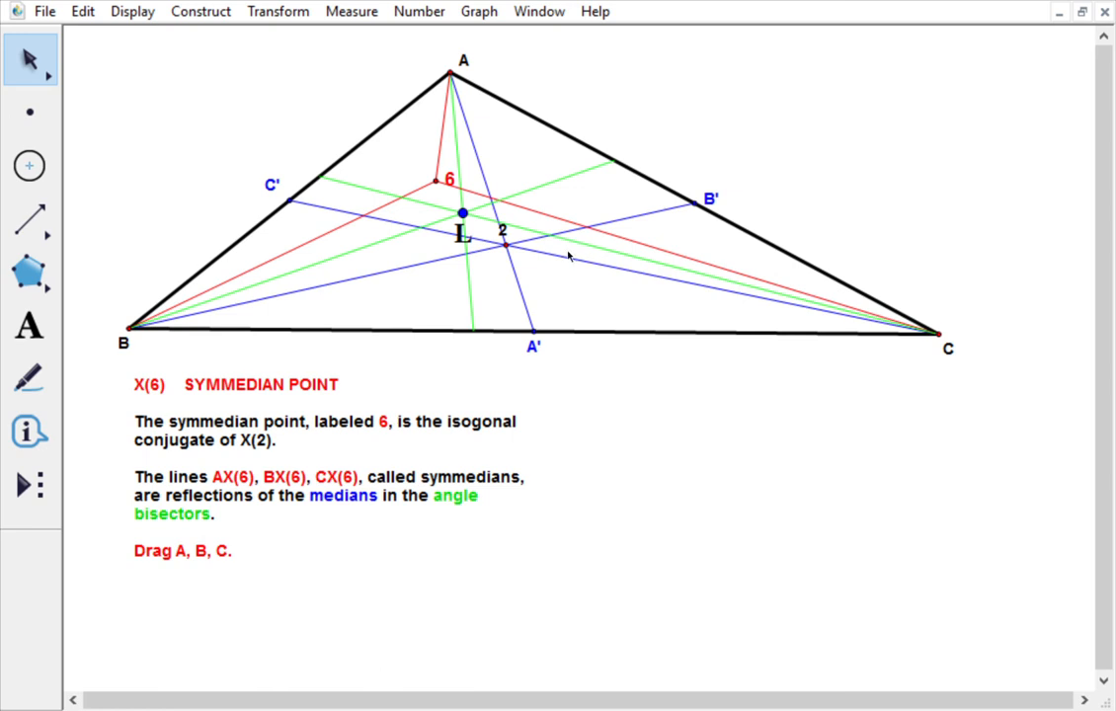
mouse_move(569, 249)
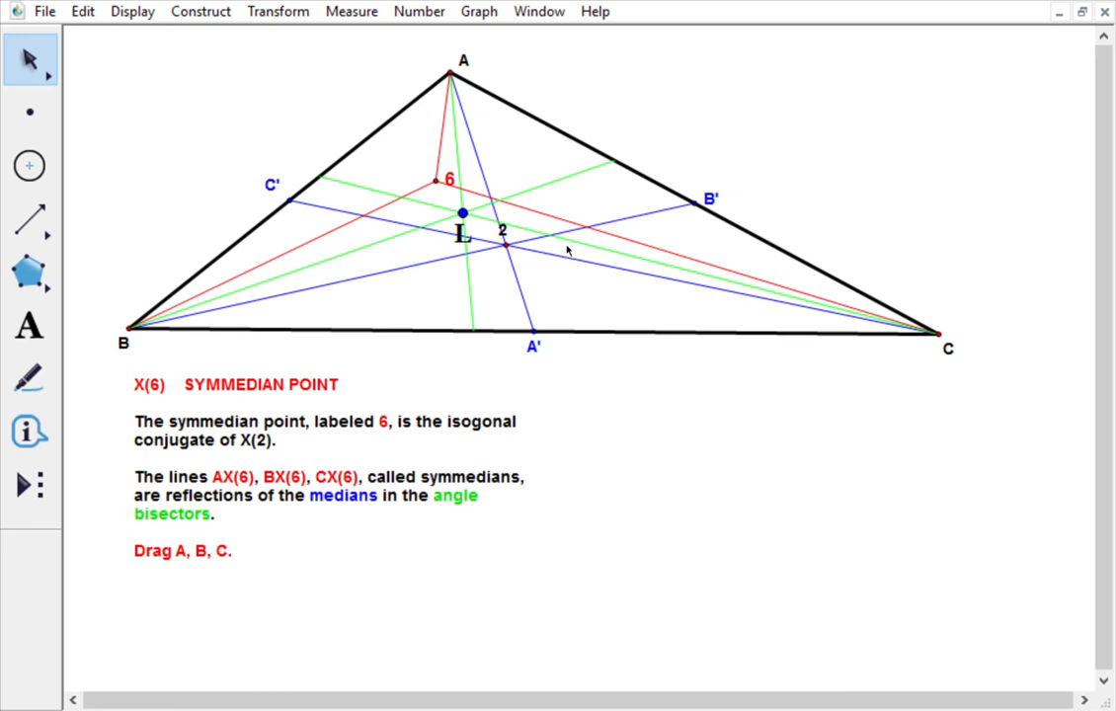
mouse_move(517, 182)
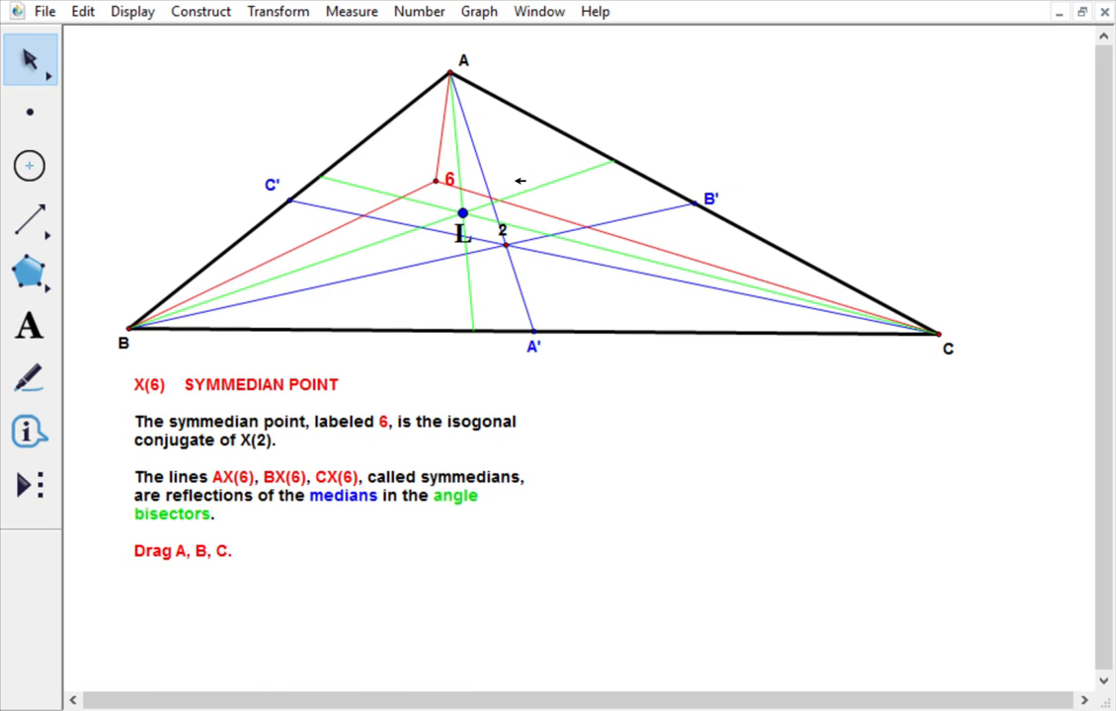
mouse_move(575, 253)
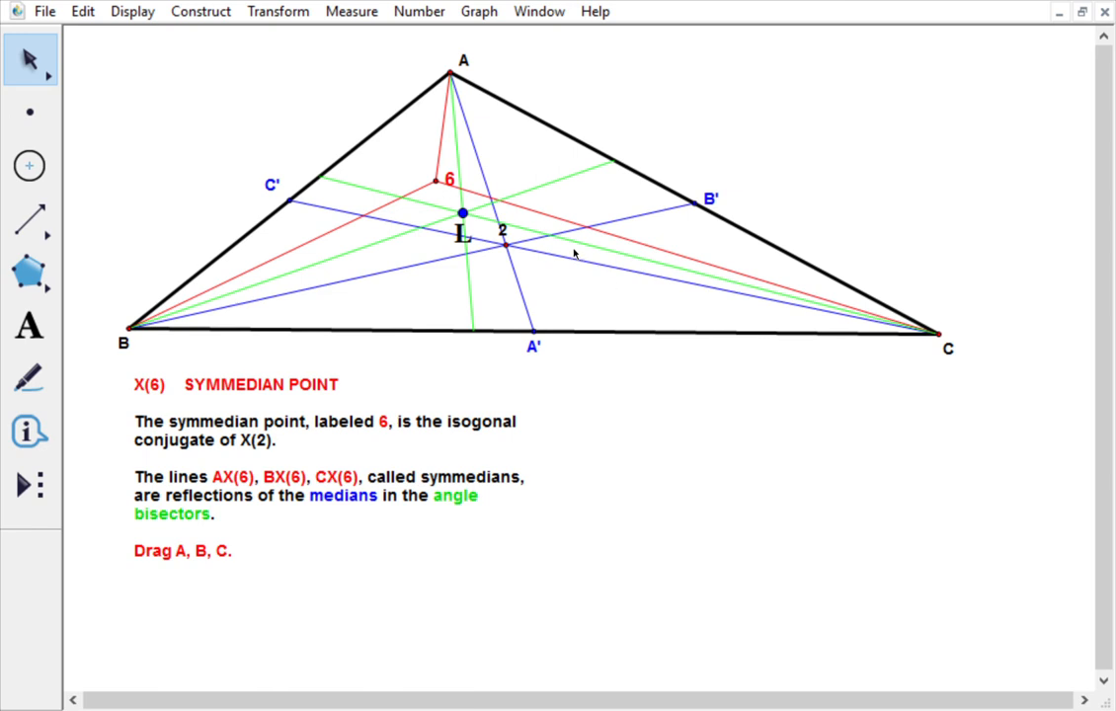
mouse_move(403, 142)
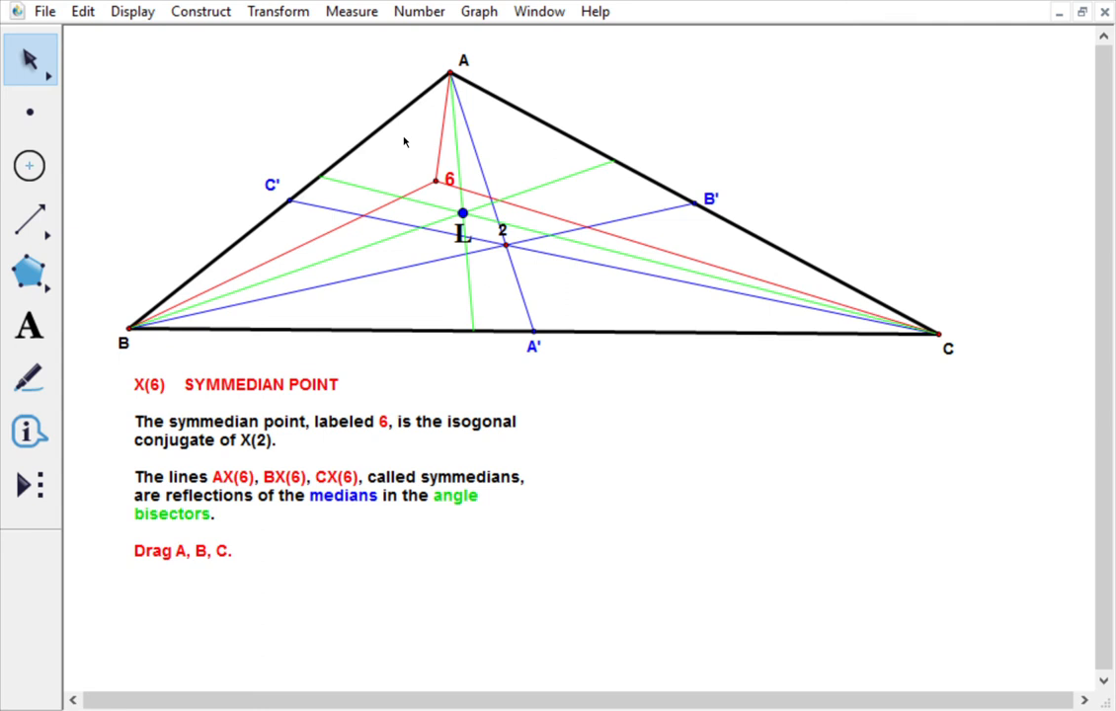
mouse_move(603, 273)
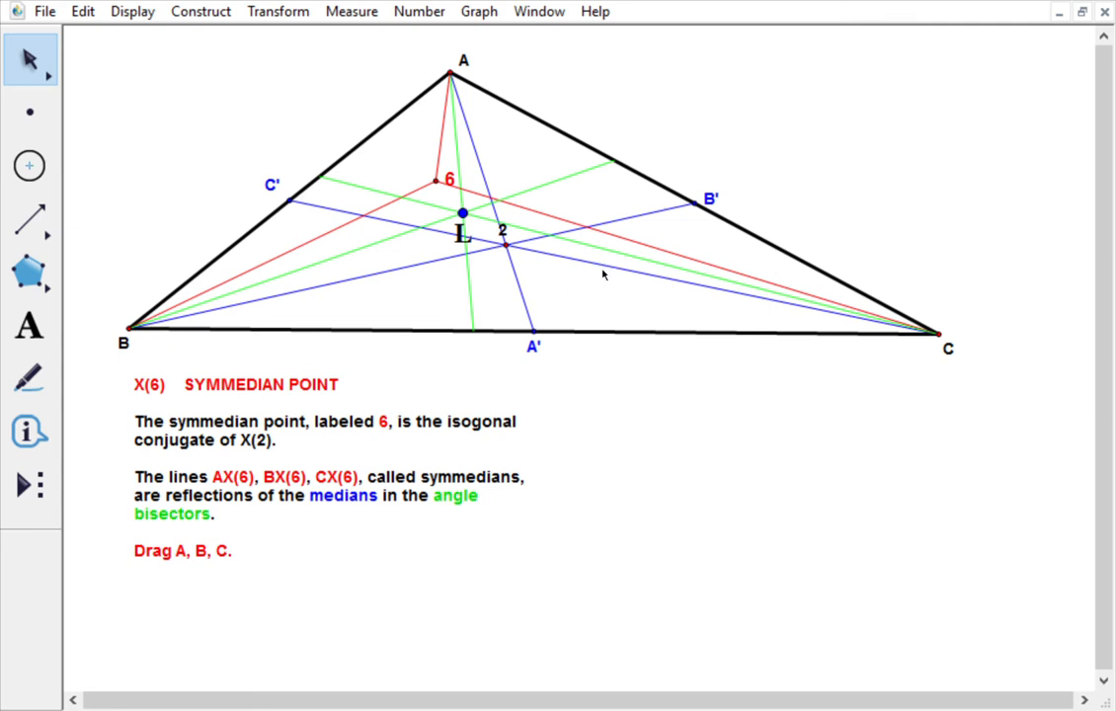
mouse_move(387, 151)
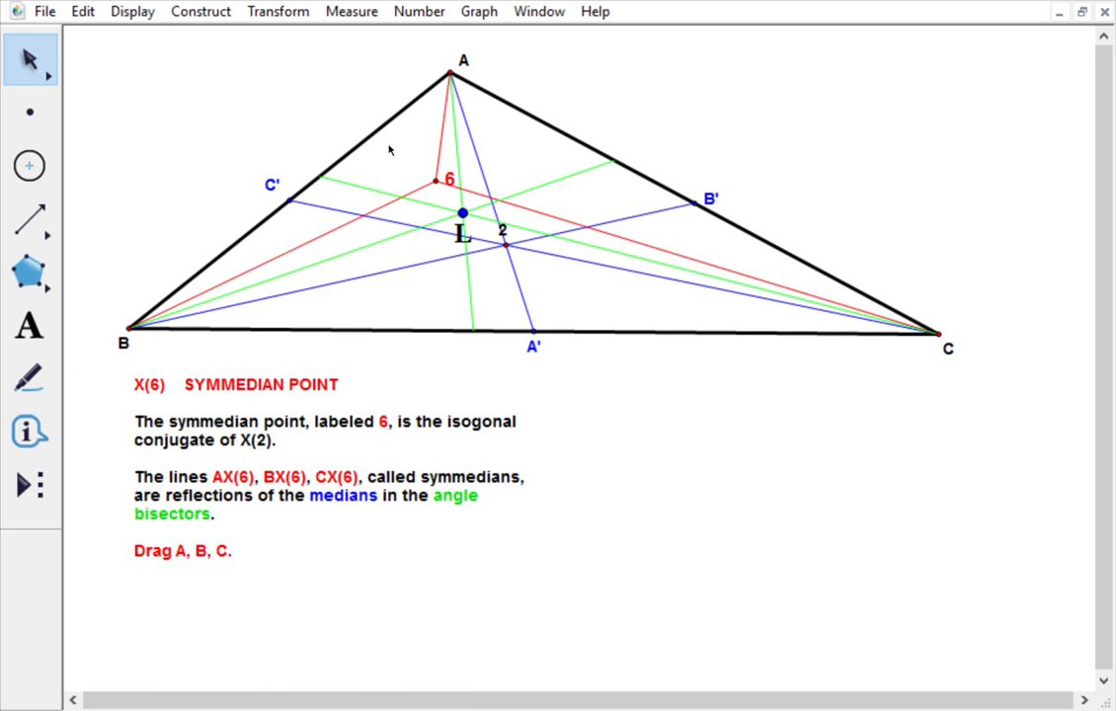
mouse_move(846, 158)
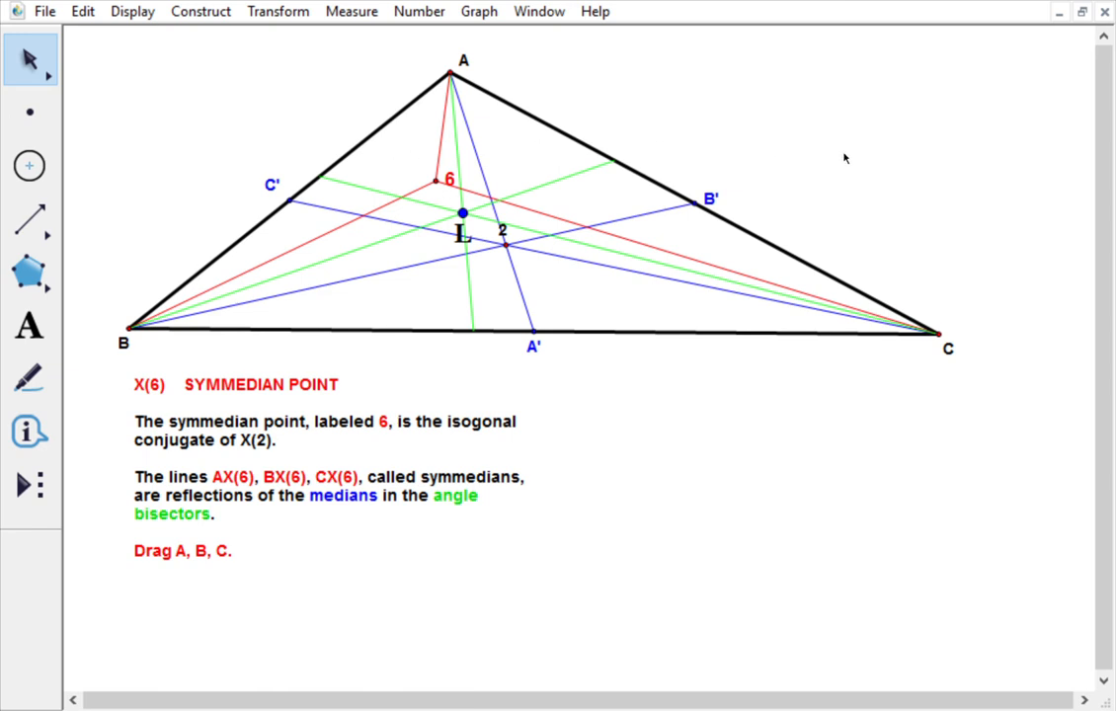